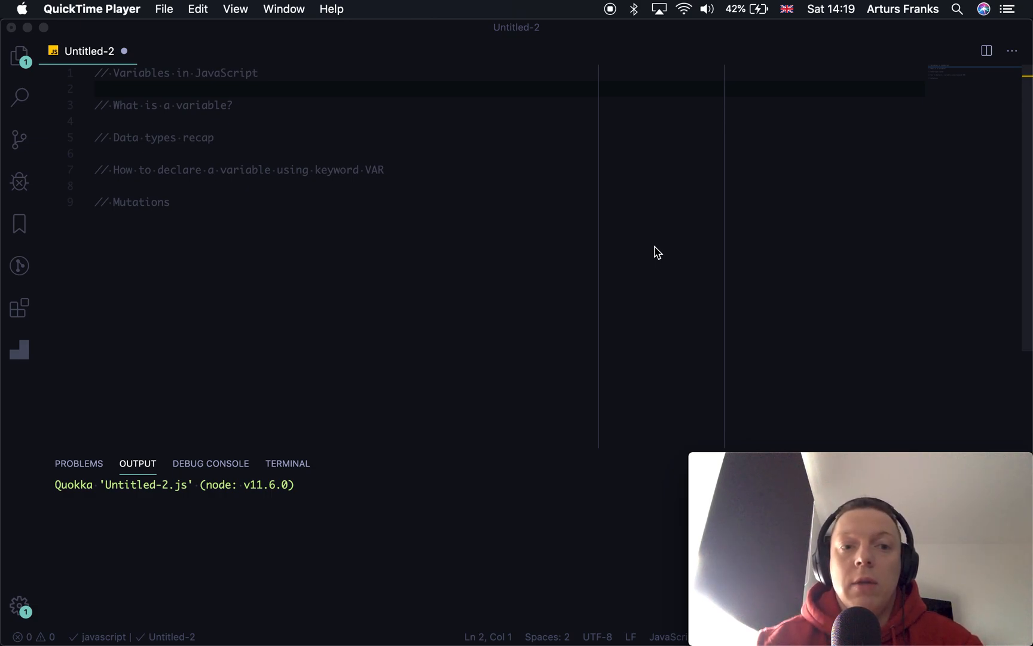
mouse_move(232, 206)
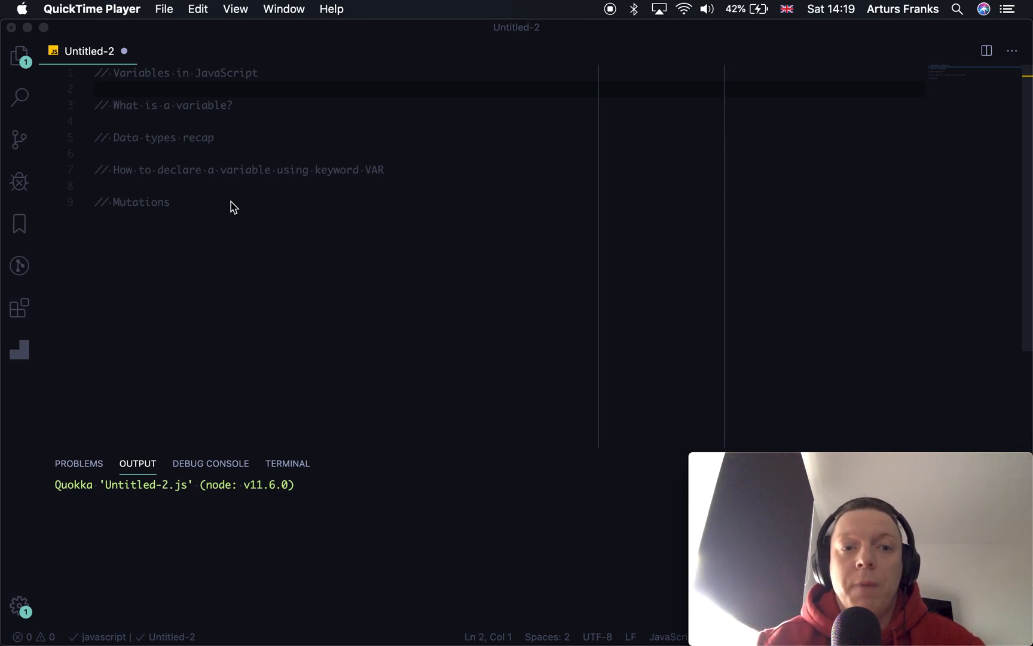
Type the keyword var on empty line 8 under the VAR comment
left_click(225, 186)
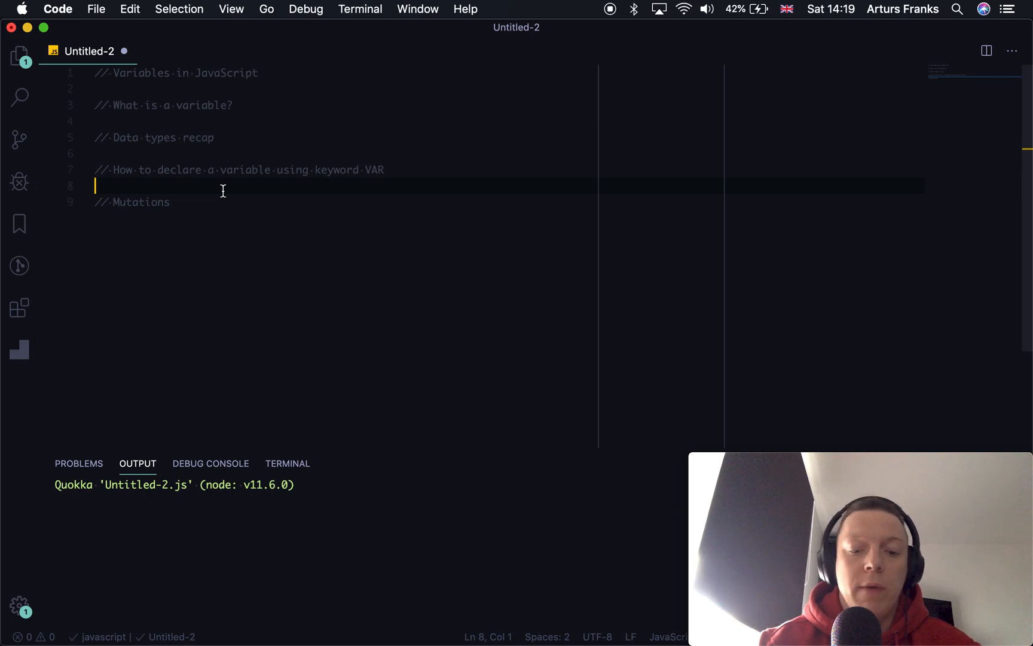
type("var")
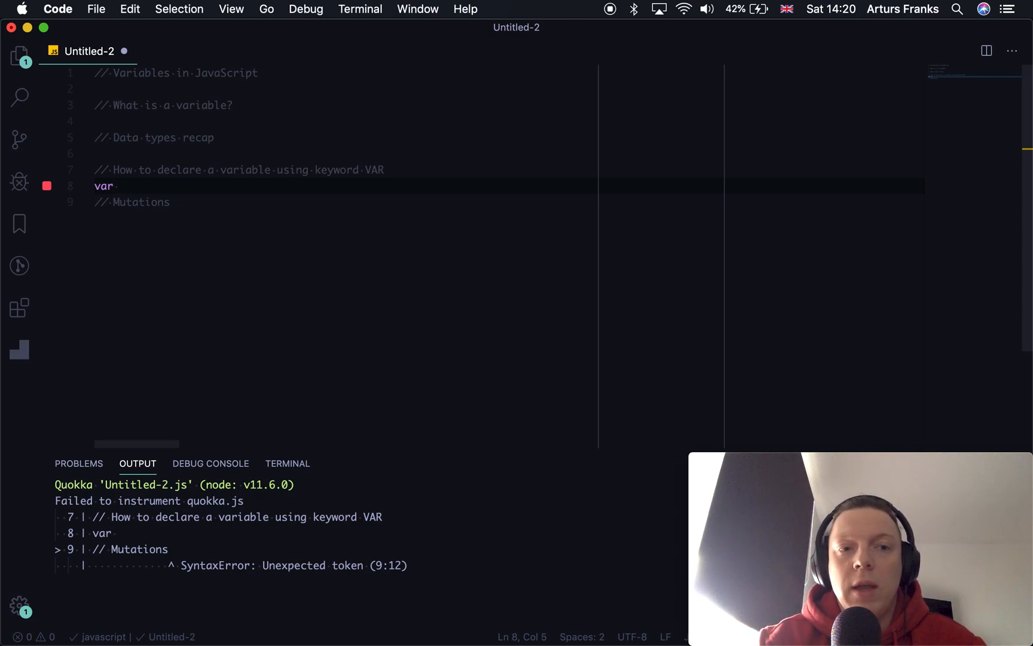
Test variable names with digits, underscores and '!' after var, removing the invalid characters
type("kldfgjdfklgj")
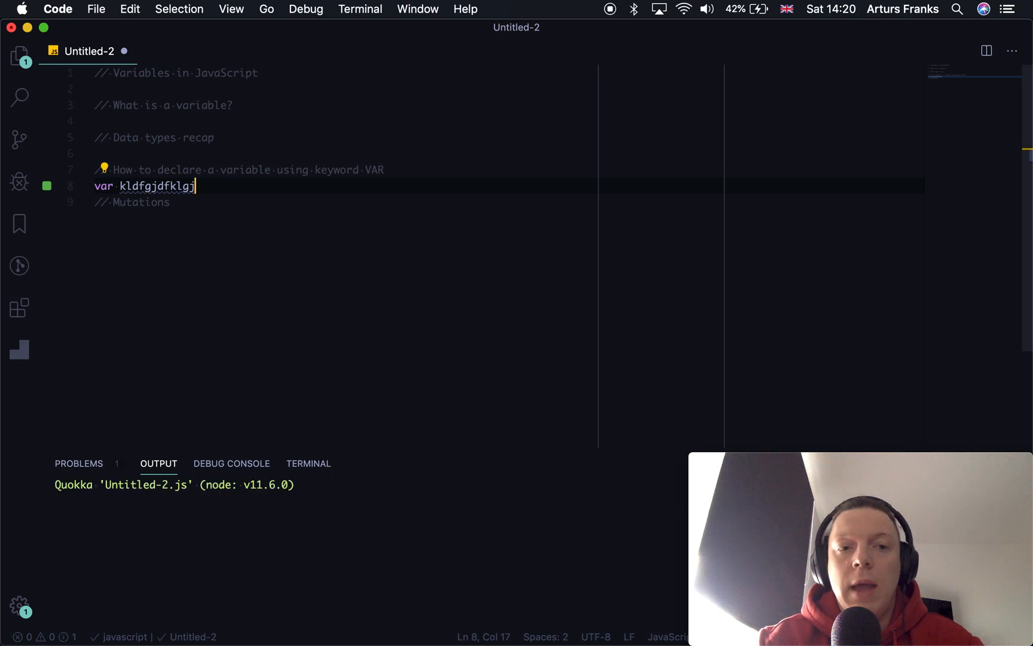
type("234982420")
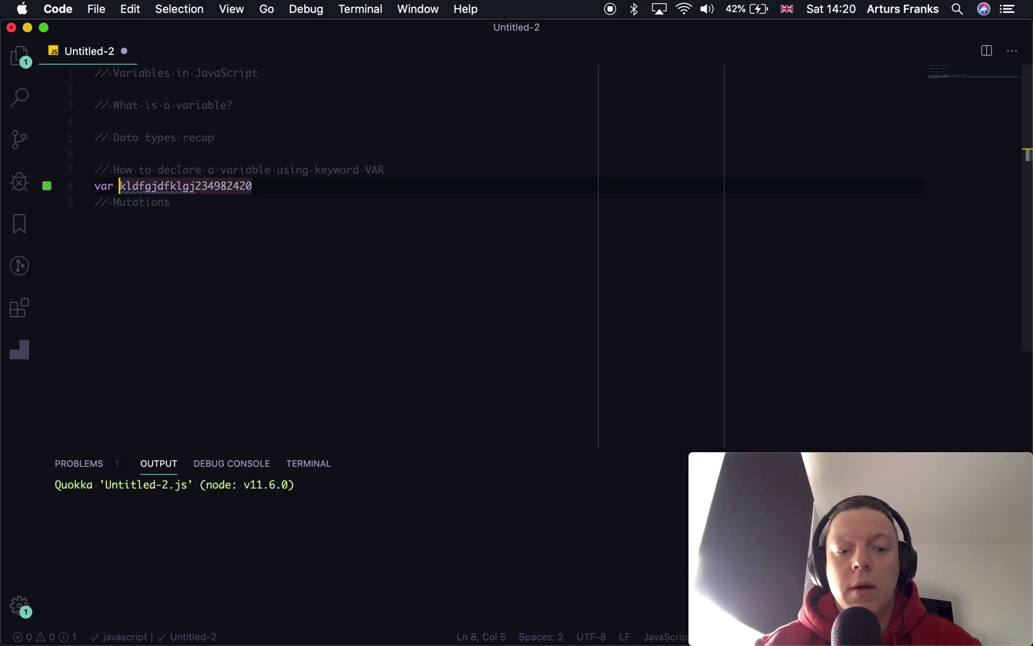
type("123")
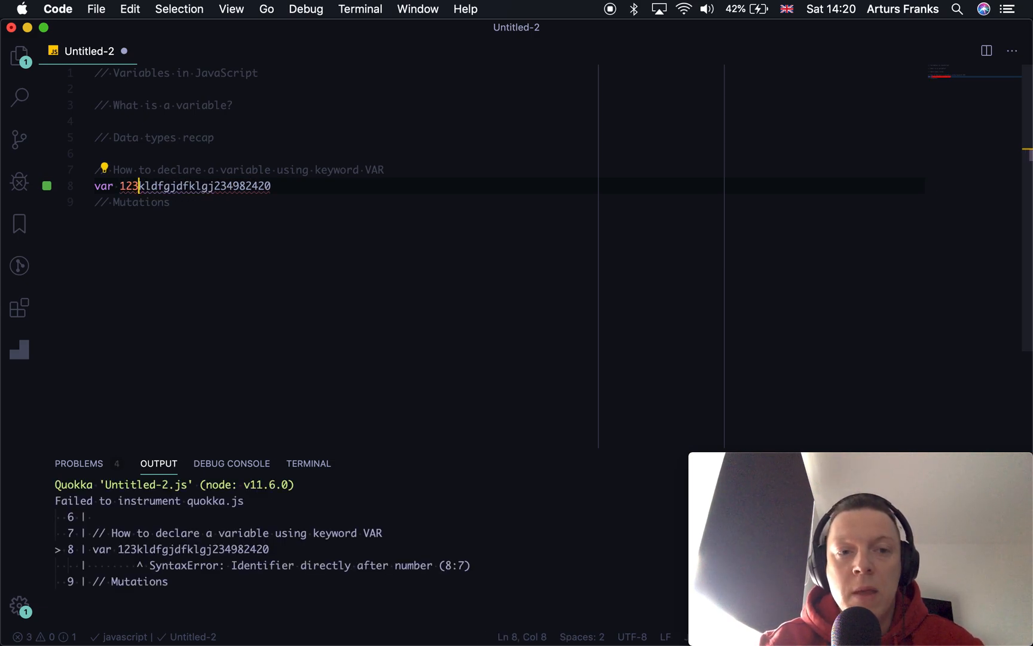
key("Backspace")
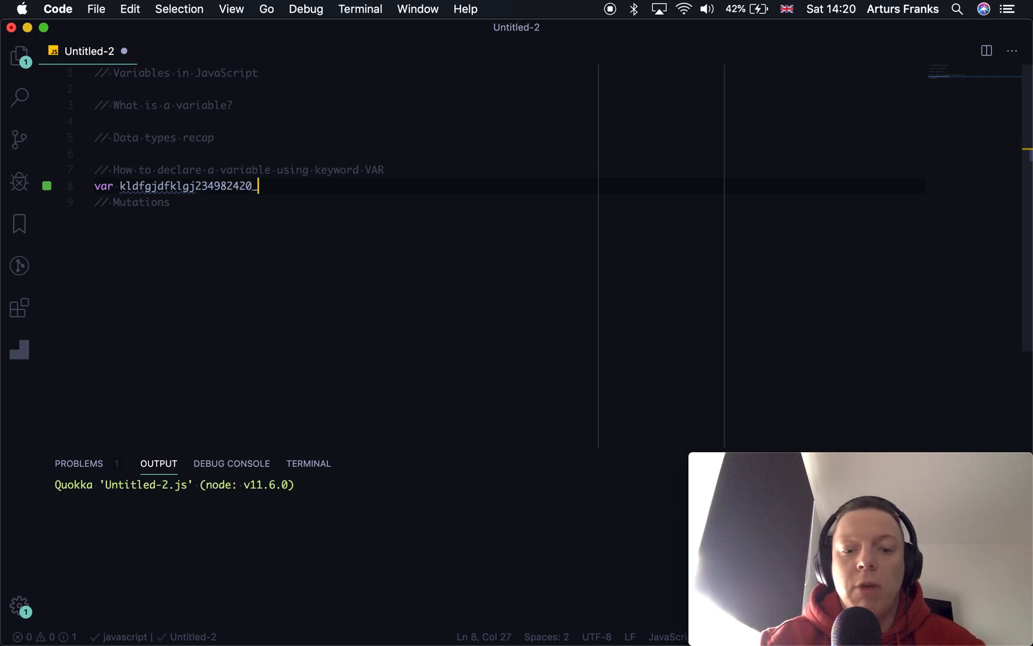
type("_dfs")
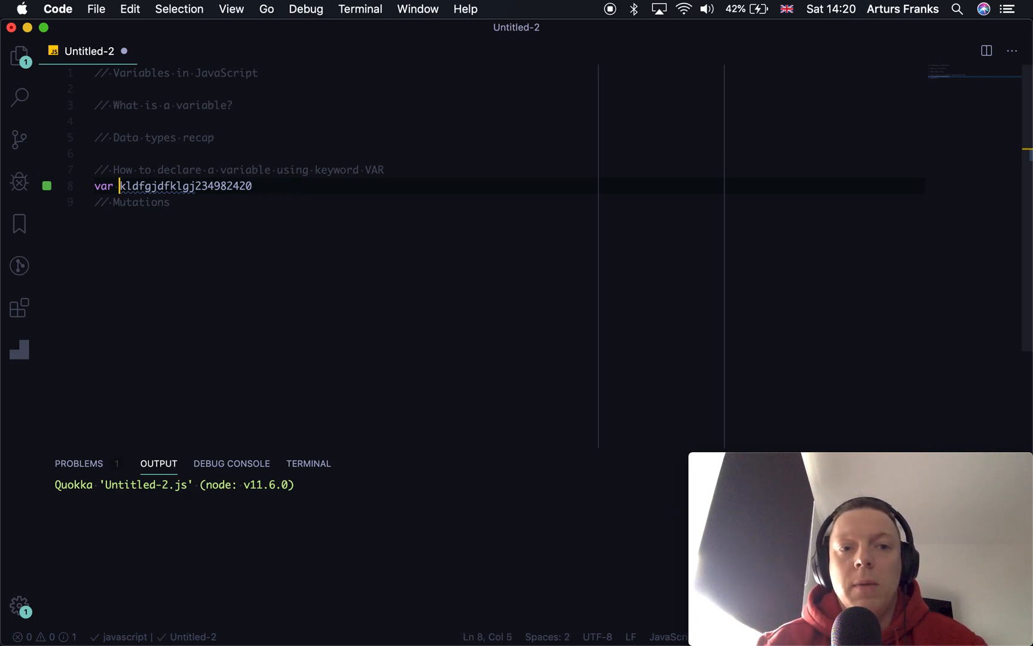
type("_")
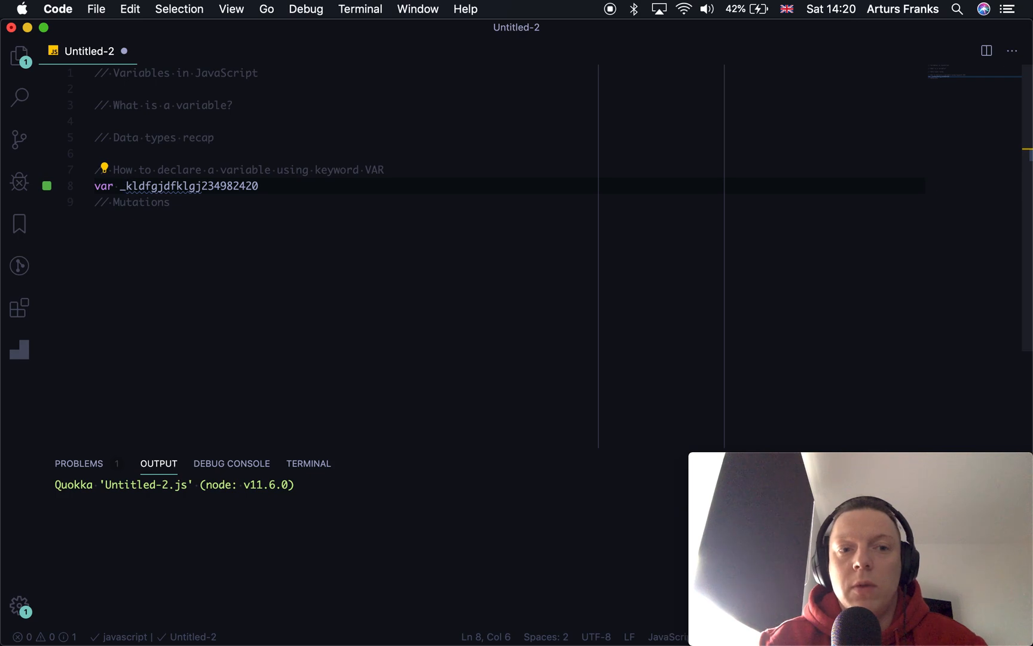
key("Backspace")
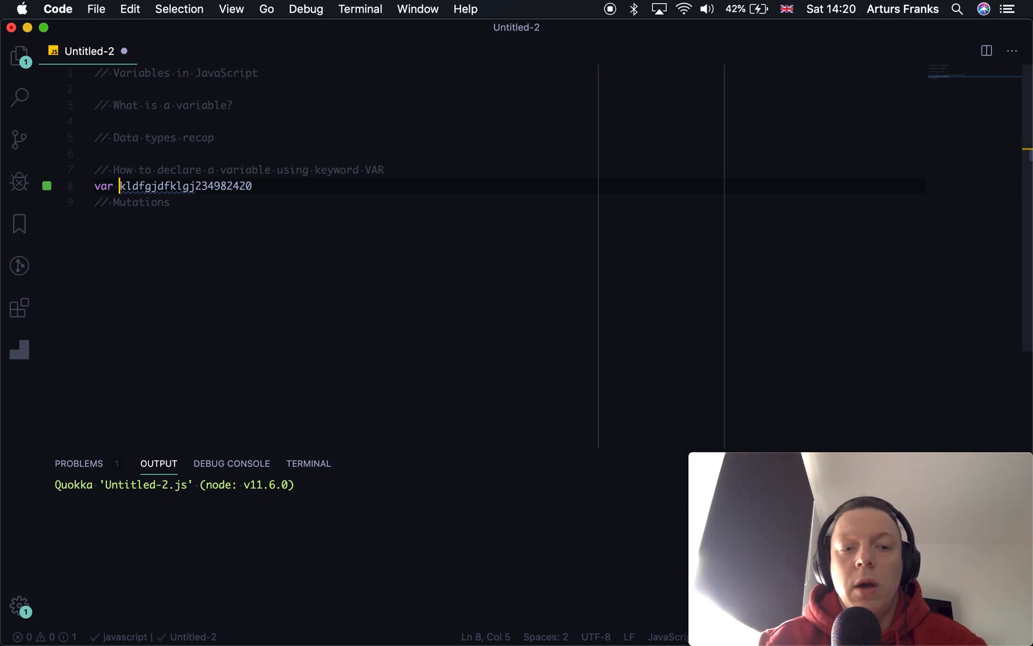
type("!")
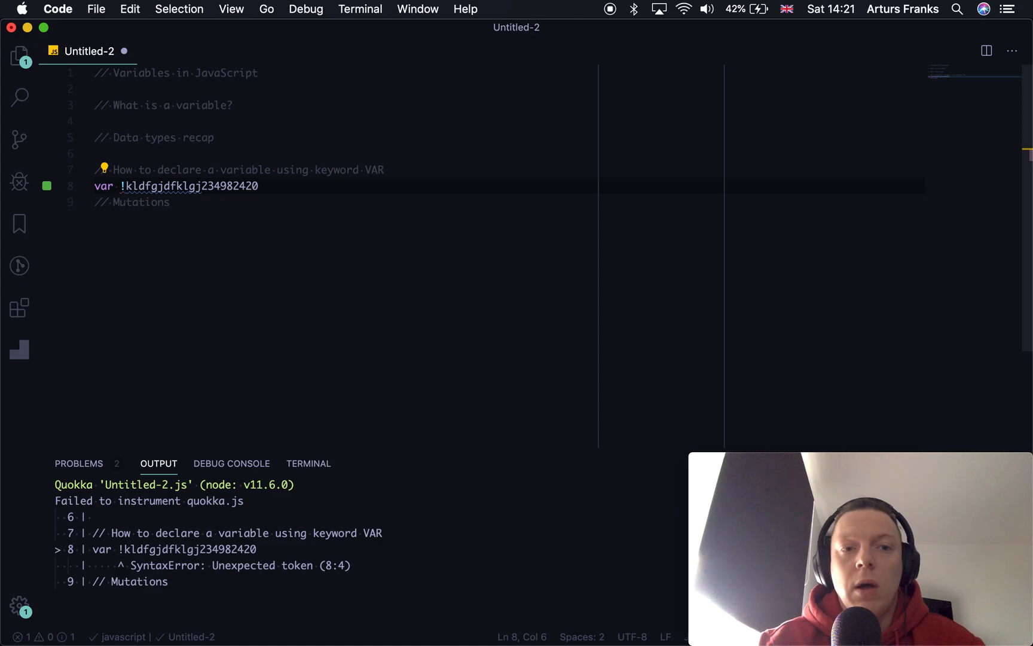
key("backspace")
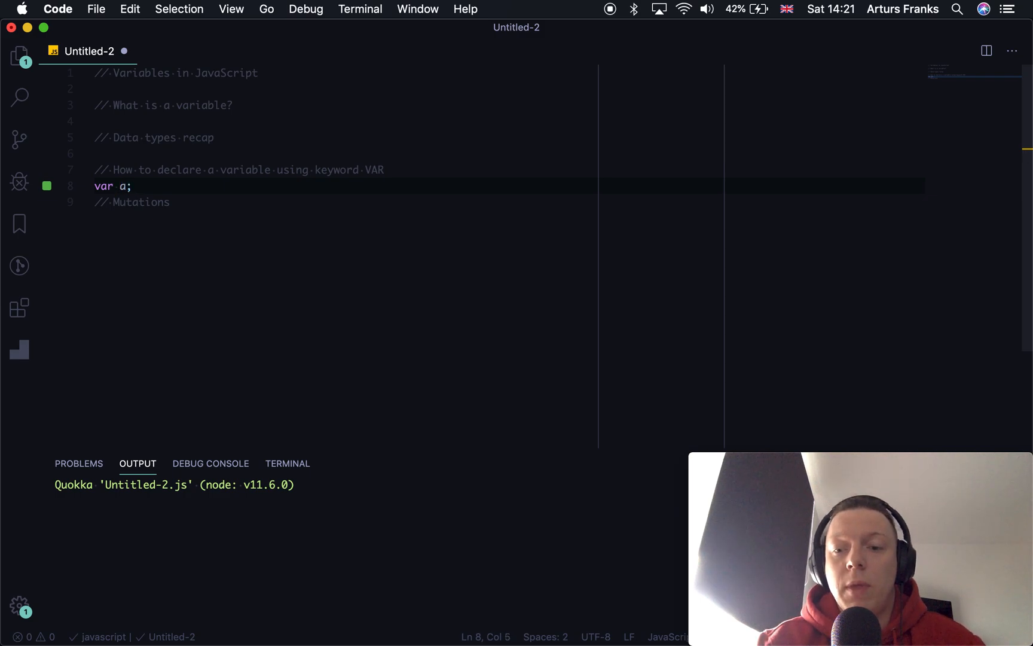
Try '!', 'asd' and '*' before a to trigger Quokka errors, then remove them
key("right")
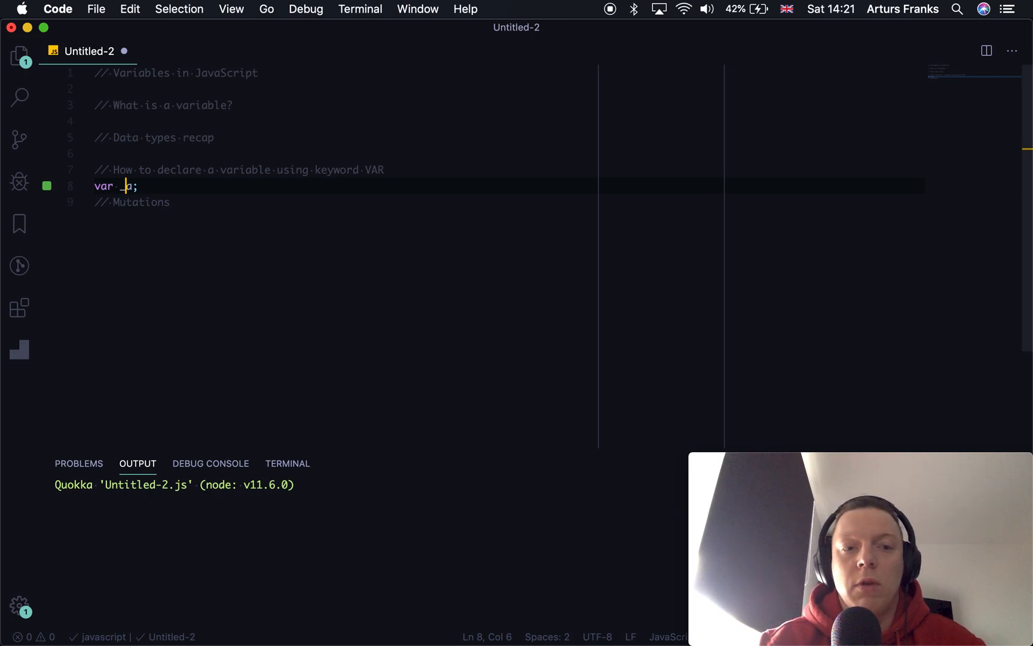
type("!")
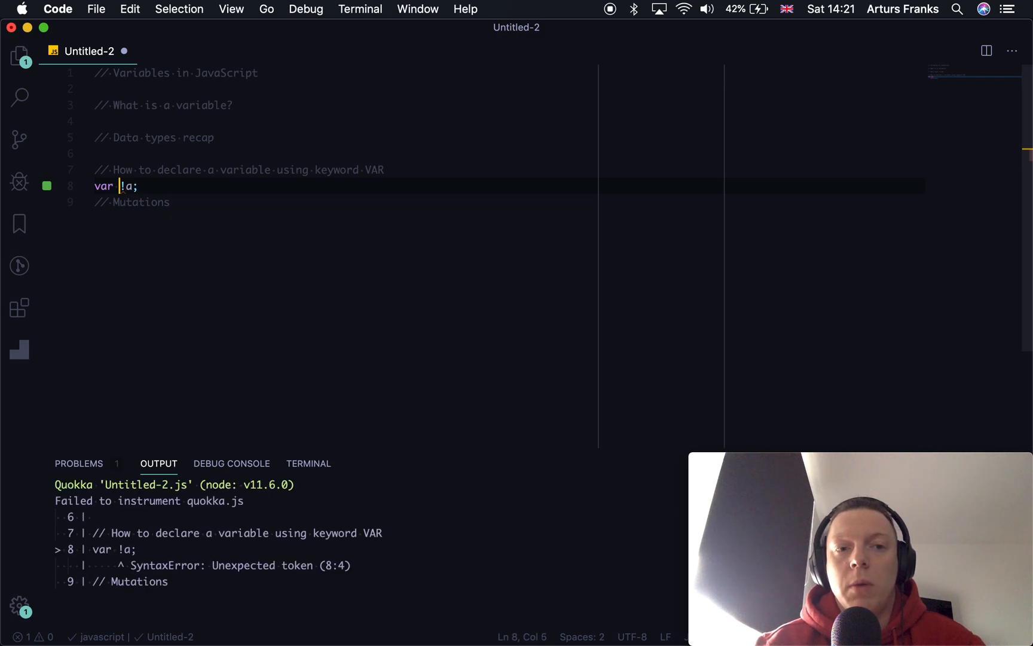
type("asd")
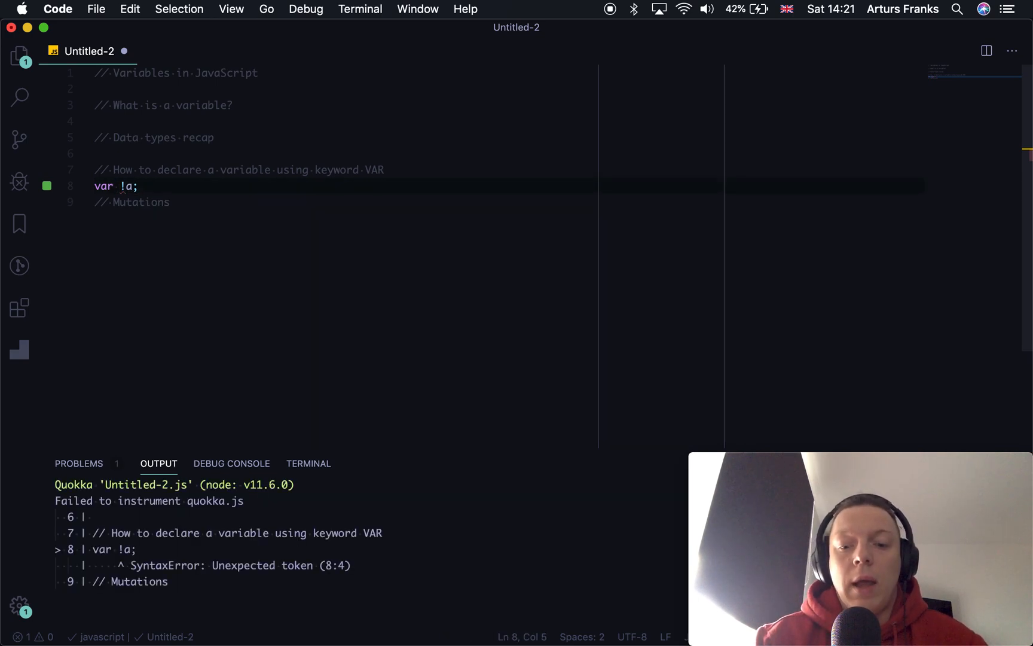
type("*")
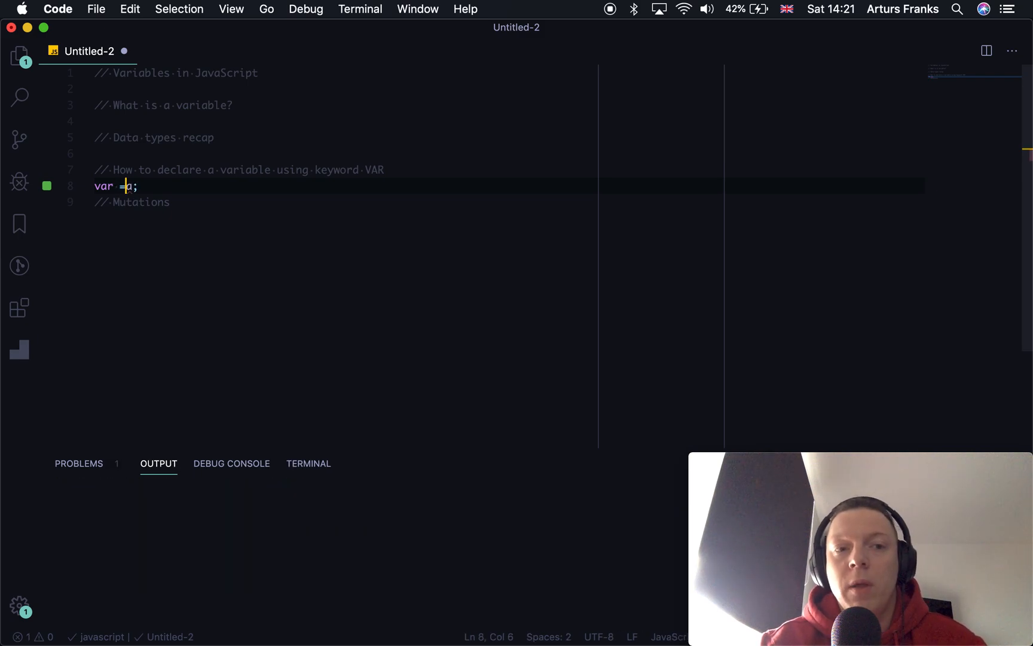
key("backspace")
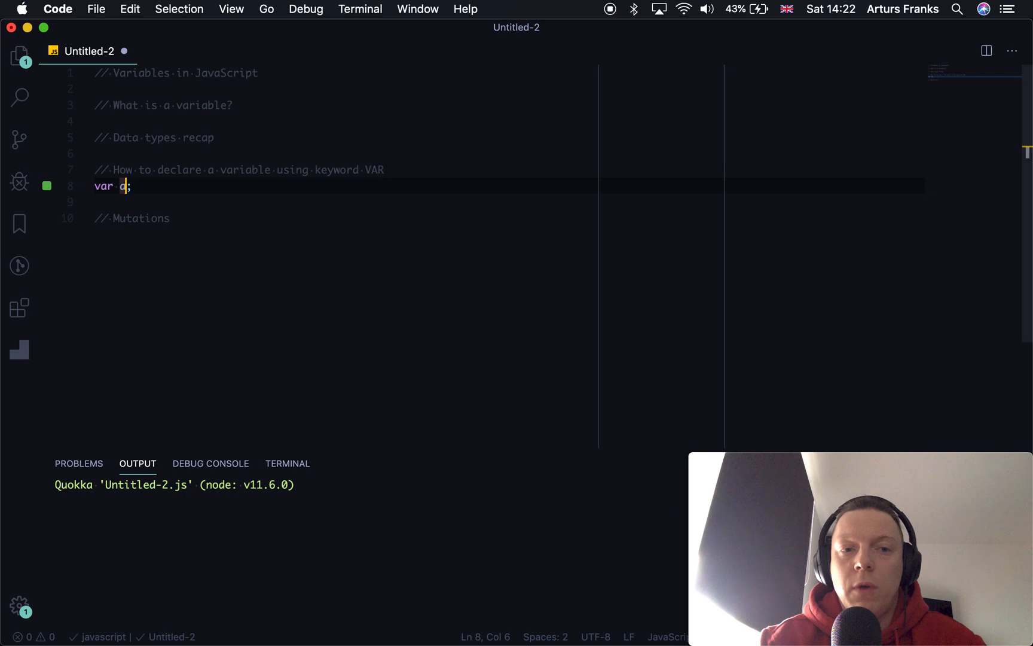
Add console.log(a); below the declaration using the consl snippet, showing undefined
key("Return")
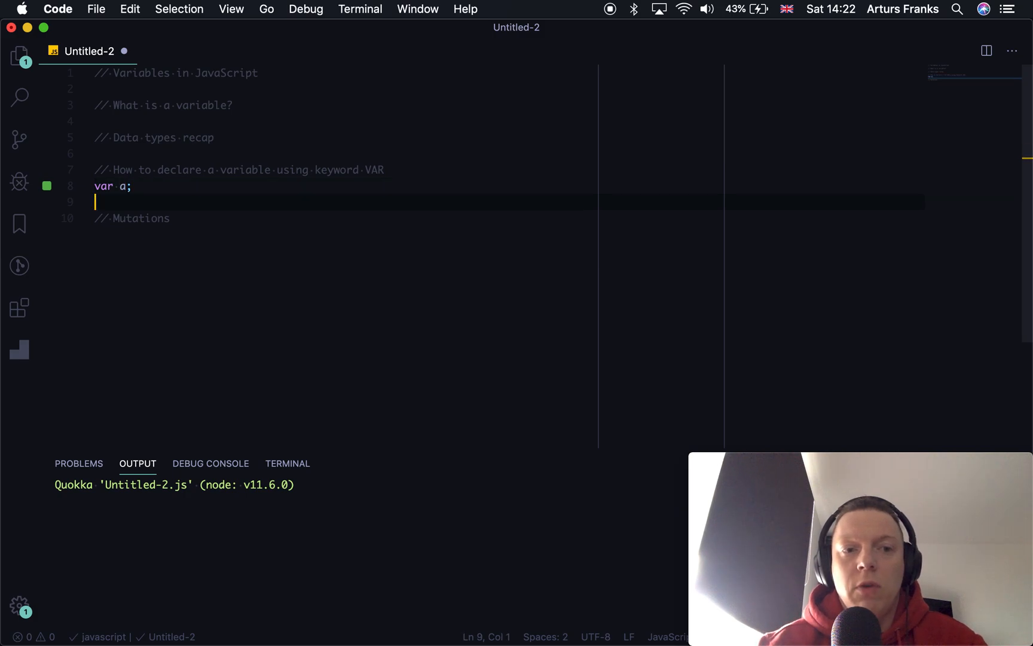
left_click(131, 186)
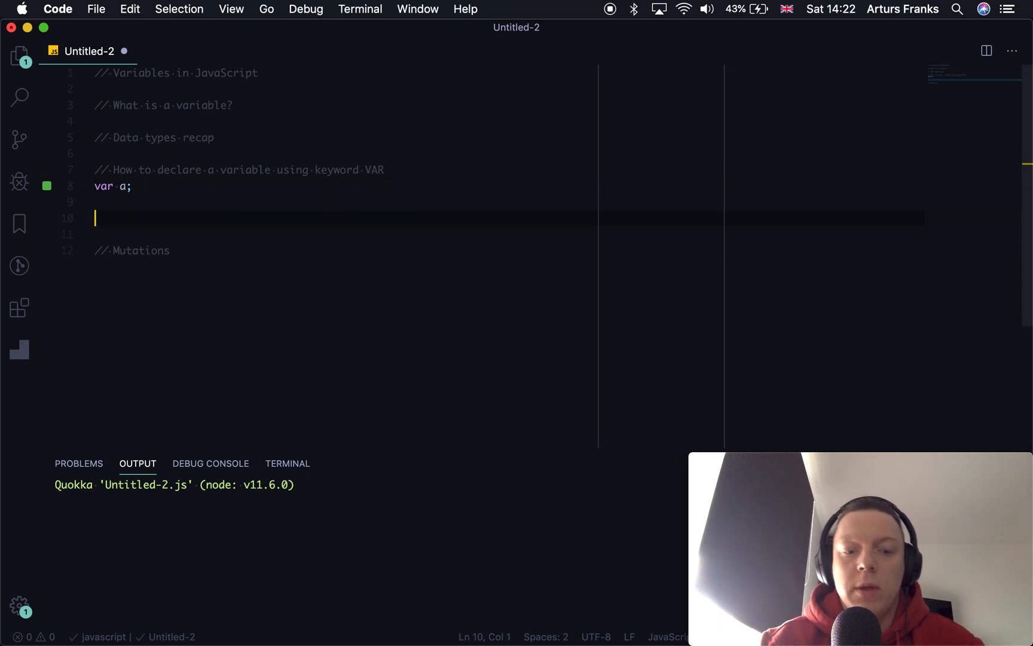
type("consl")
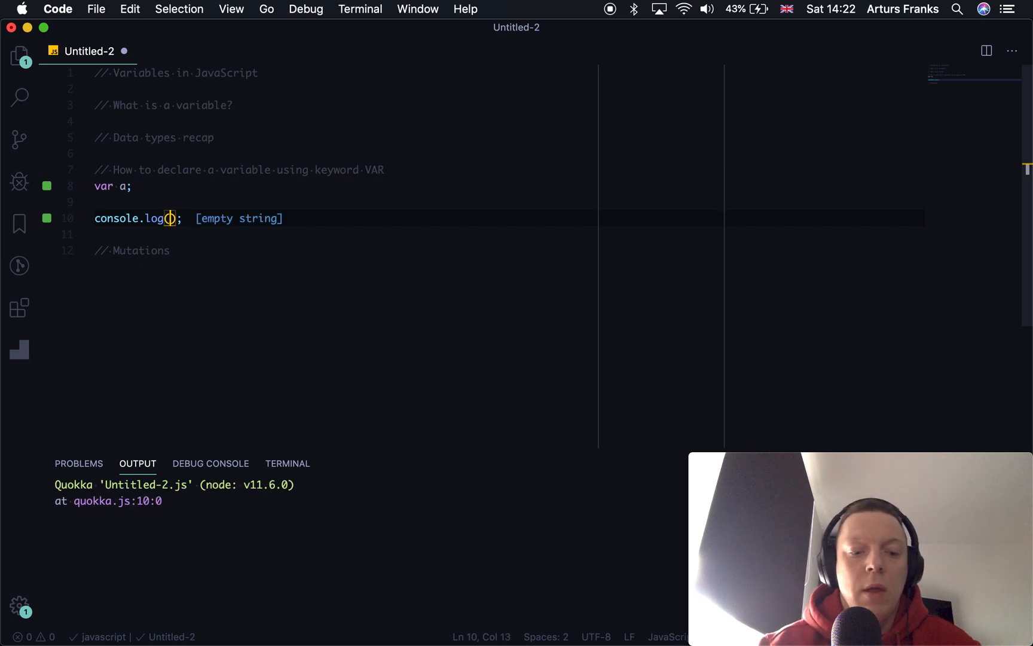
type("a")
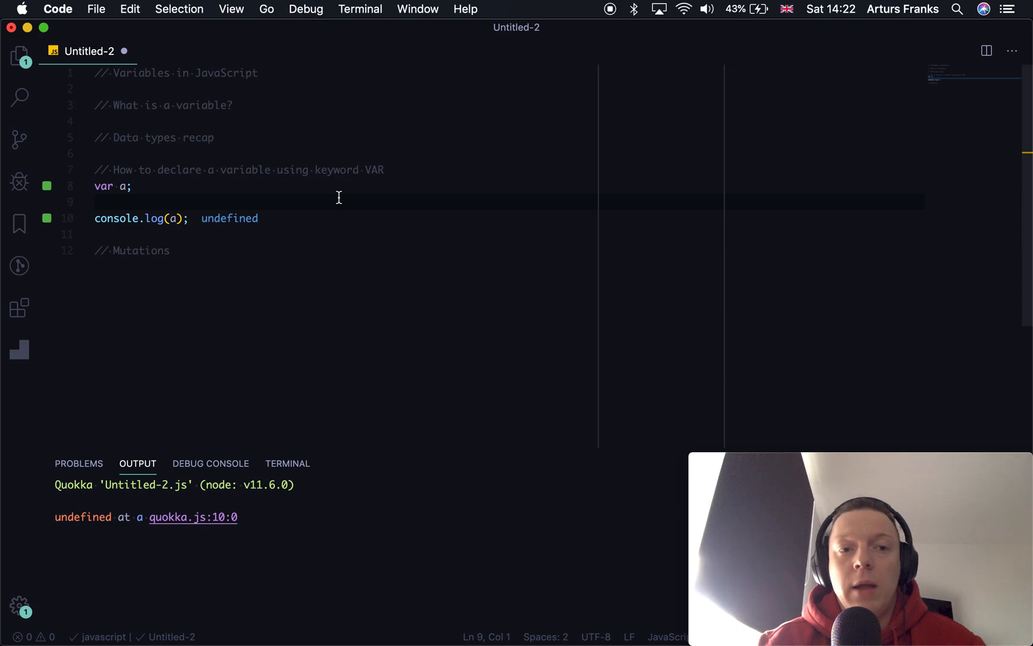
mouse_move(195, 205)
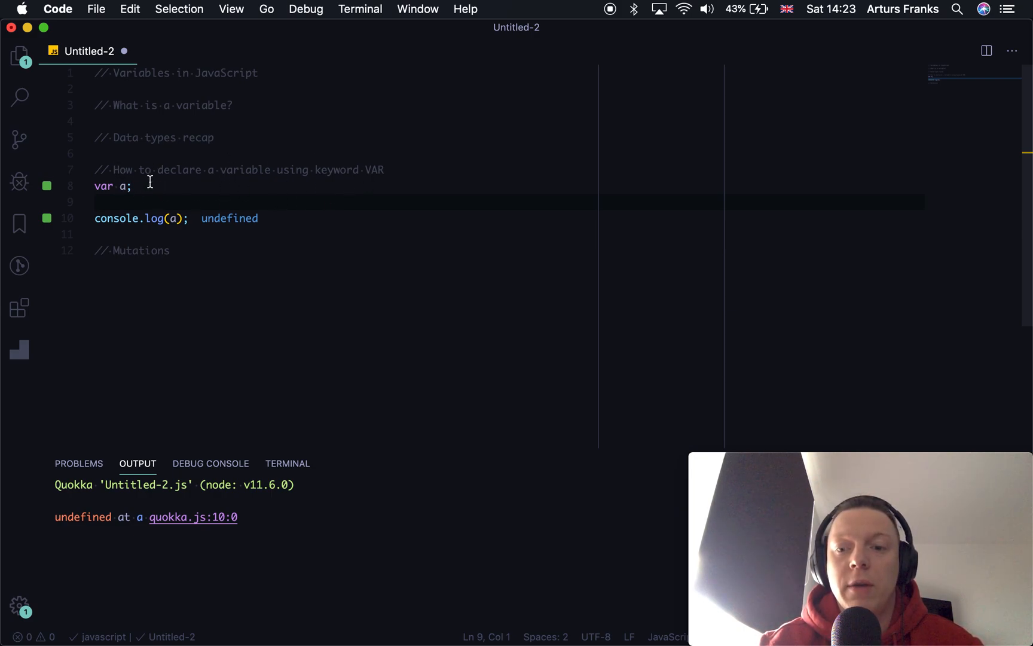
mouse_move(212, 190)
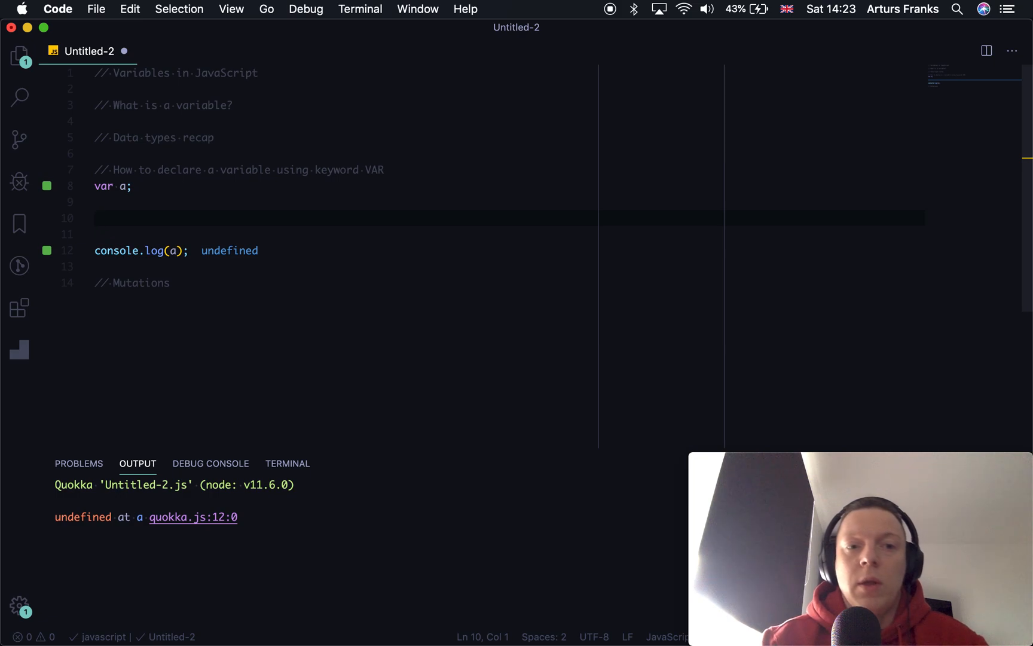
Add a commented-out 'a = 1;' line so Quokka logs a as undefined
type("a = 1")
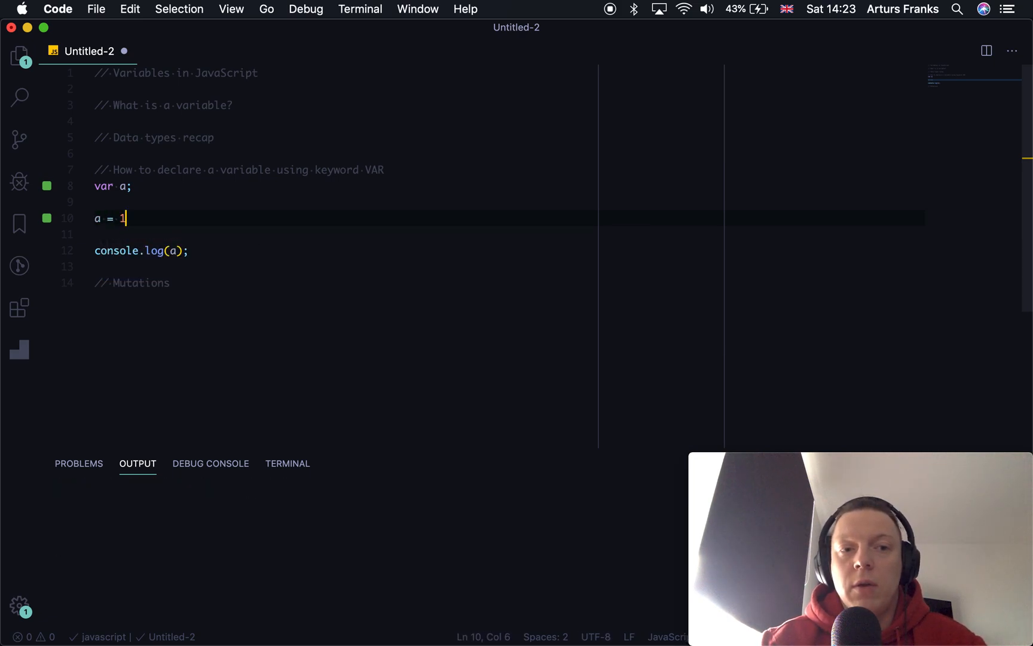
type(";")
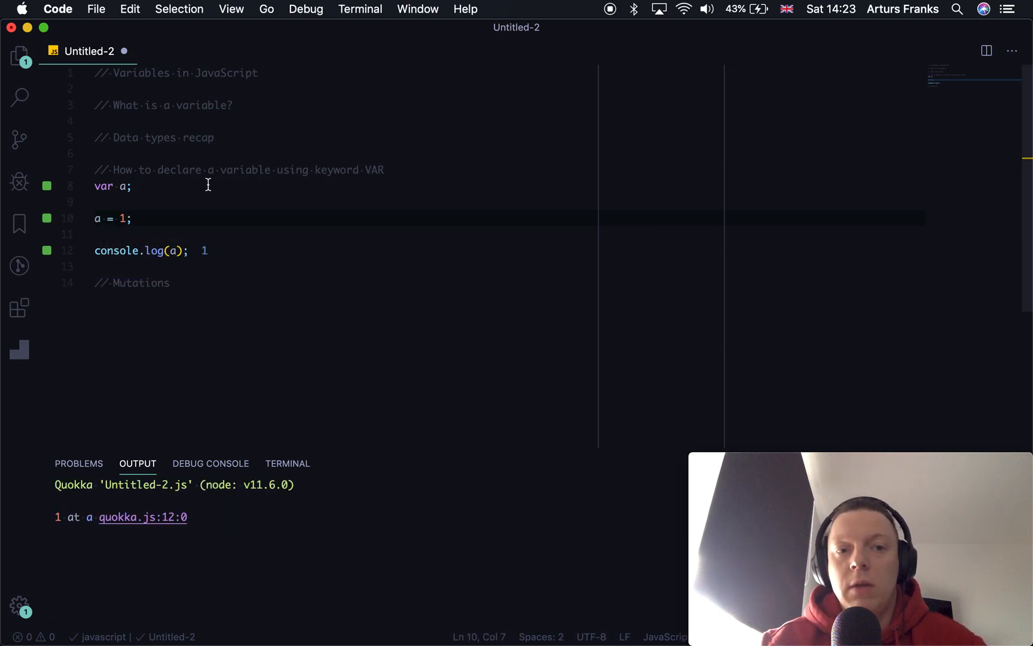
mouse_move(204, 260)
type(" =")
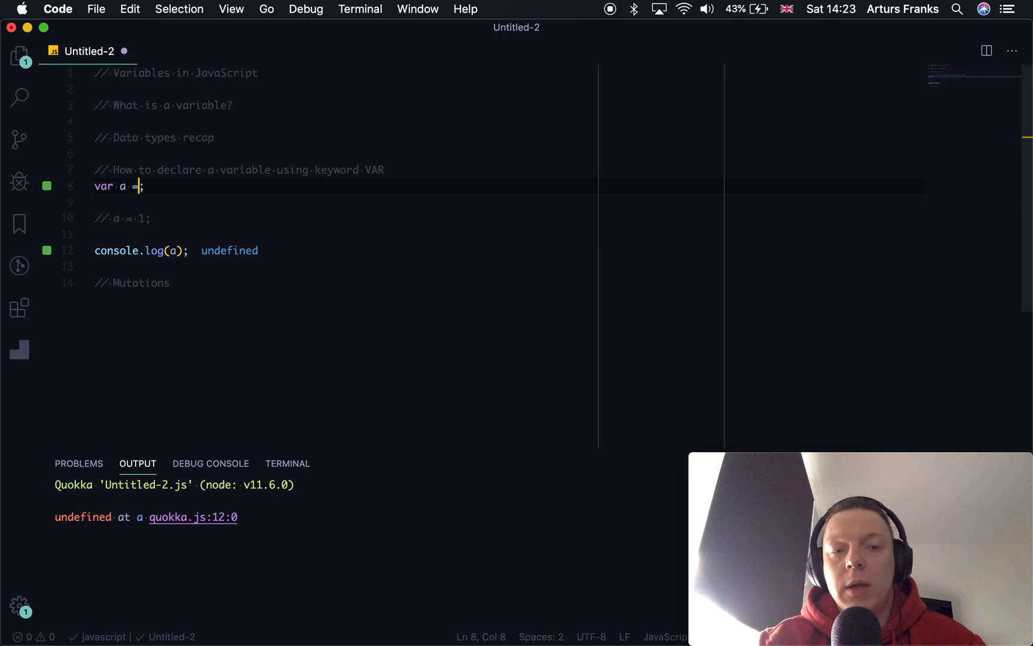
type("2")
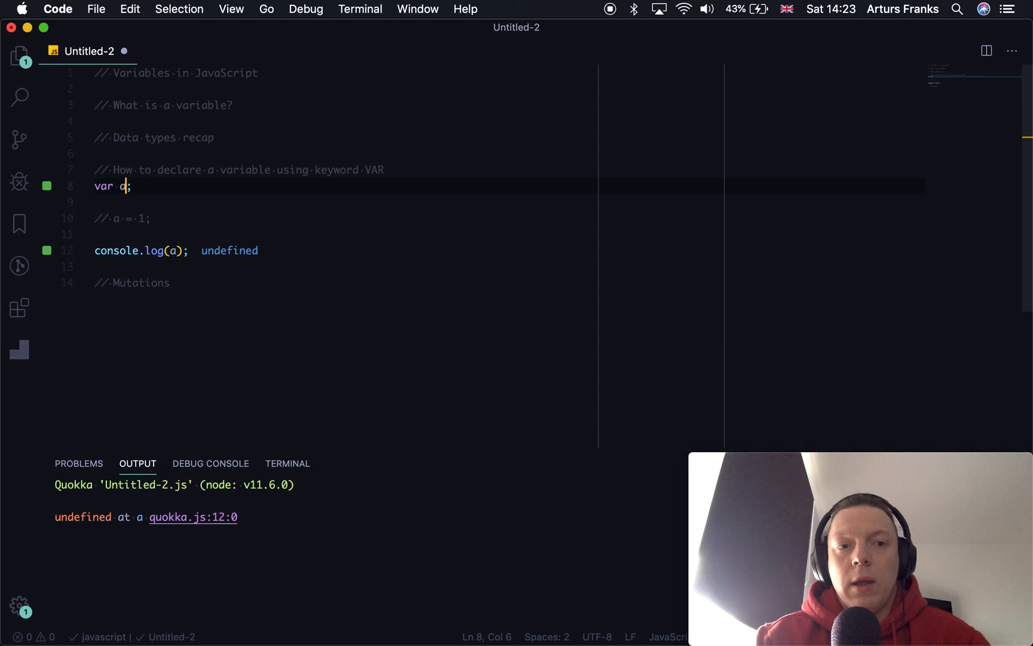
Extend the declaration to 'var a, b, c' and log a, b, c together
type(", b")
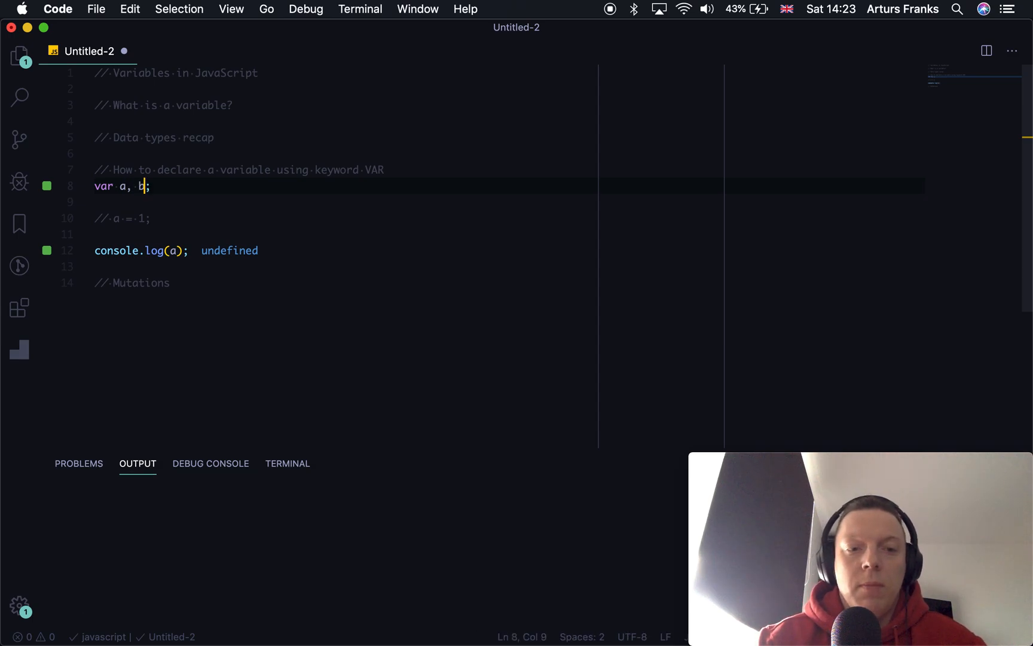
type(", c")
left_click(144, 250)
type(", ")
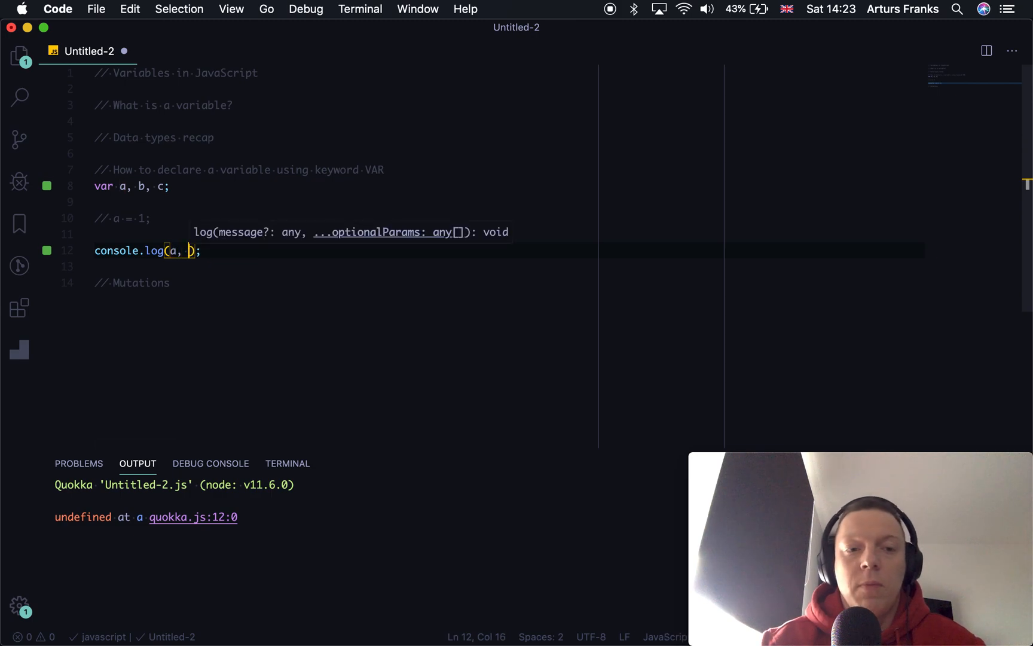
type("b, c")
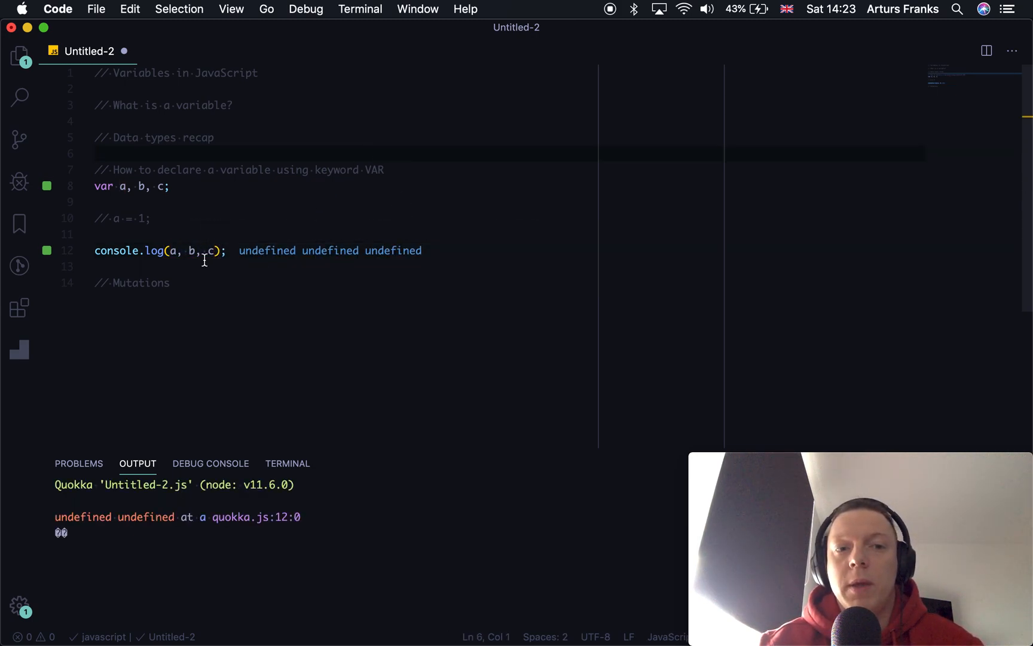
left_click(150, 218)
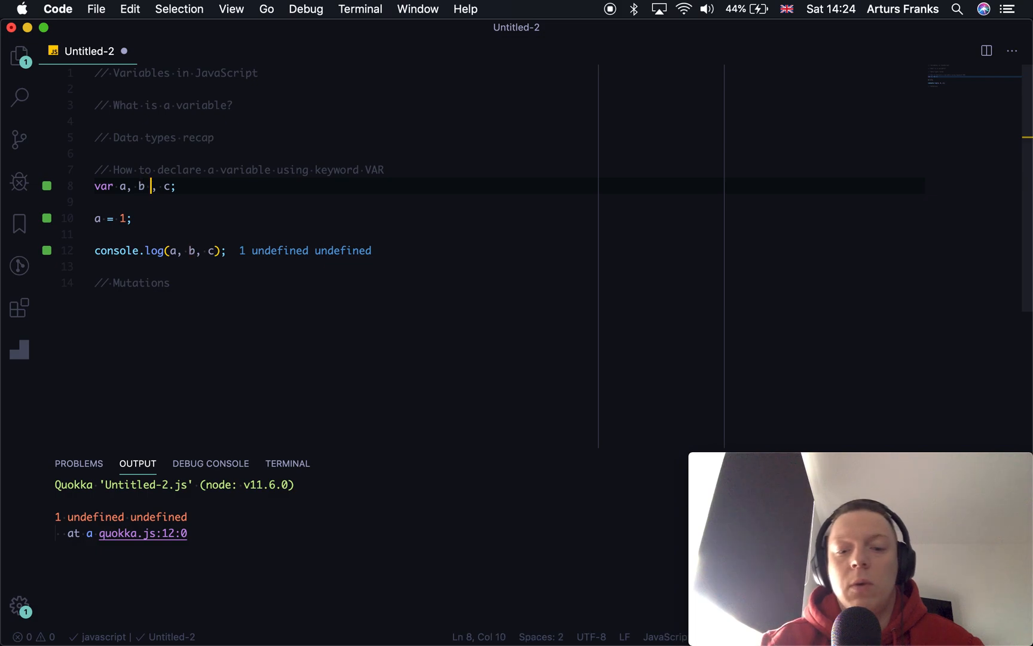
Initialise b to 4 in the declaration, then add a line under // Mutations
type("= 4")
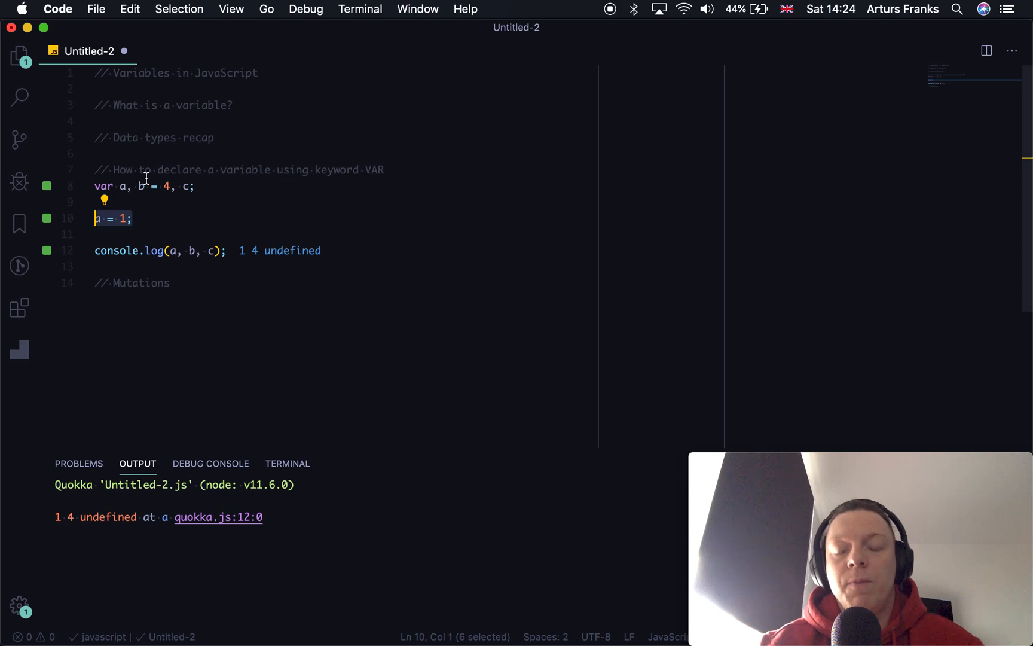
mouse_move(219, 228)
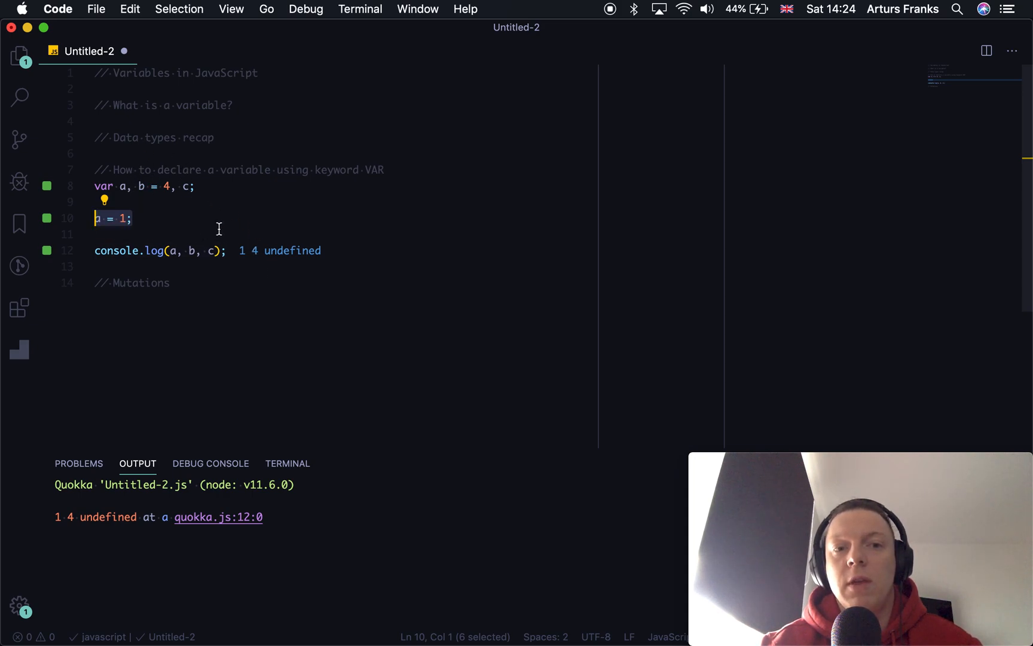
mouse_move(315, 201)
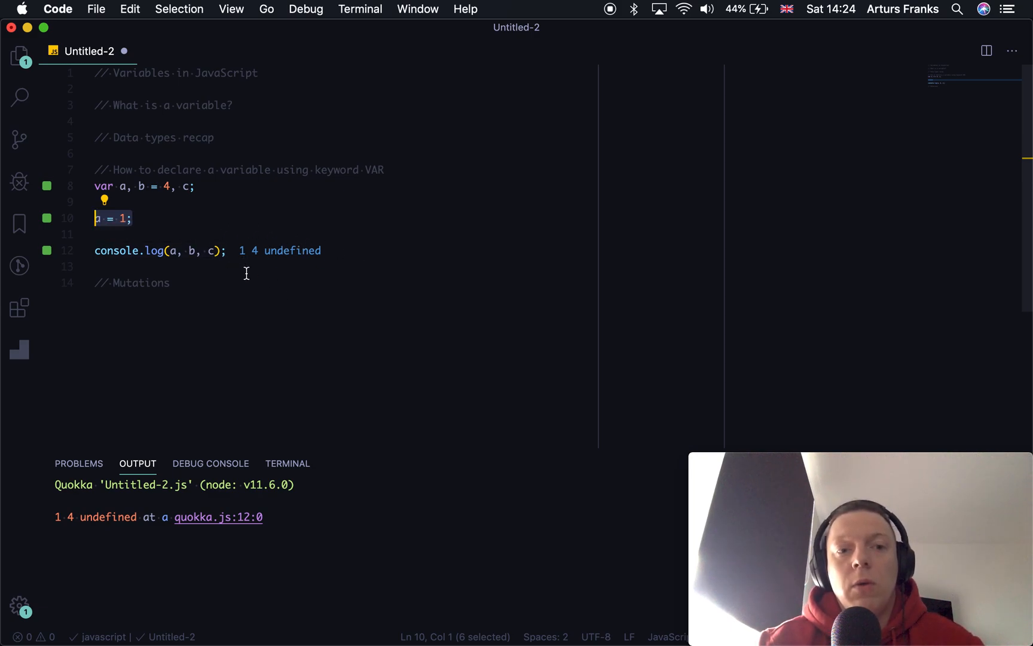
mouse_move(190, 179)
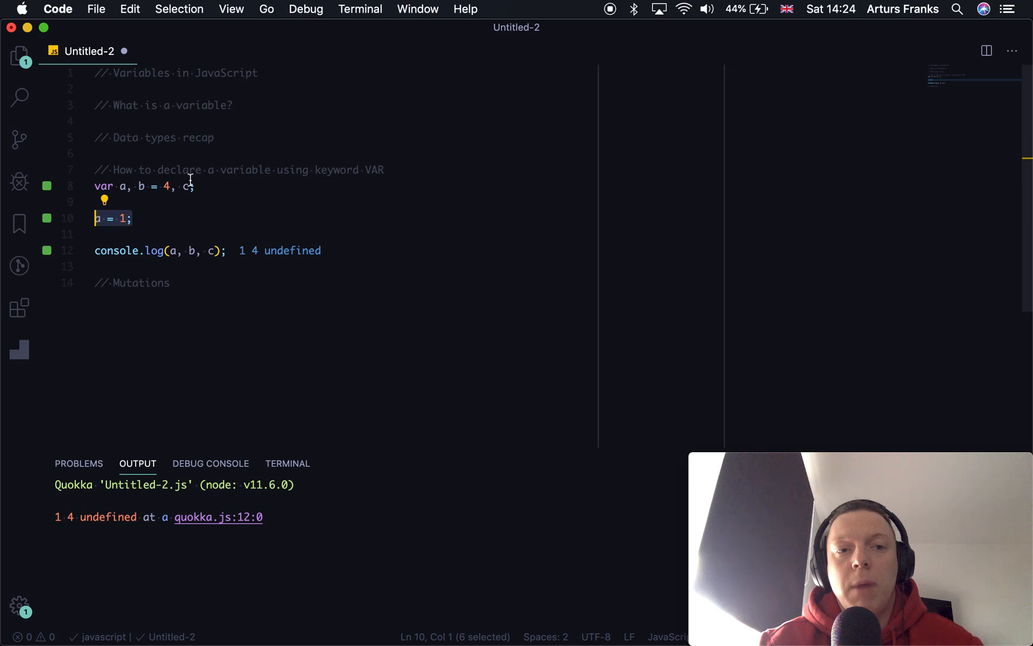
mouse_move(249, 278)
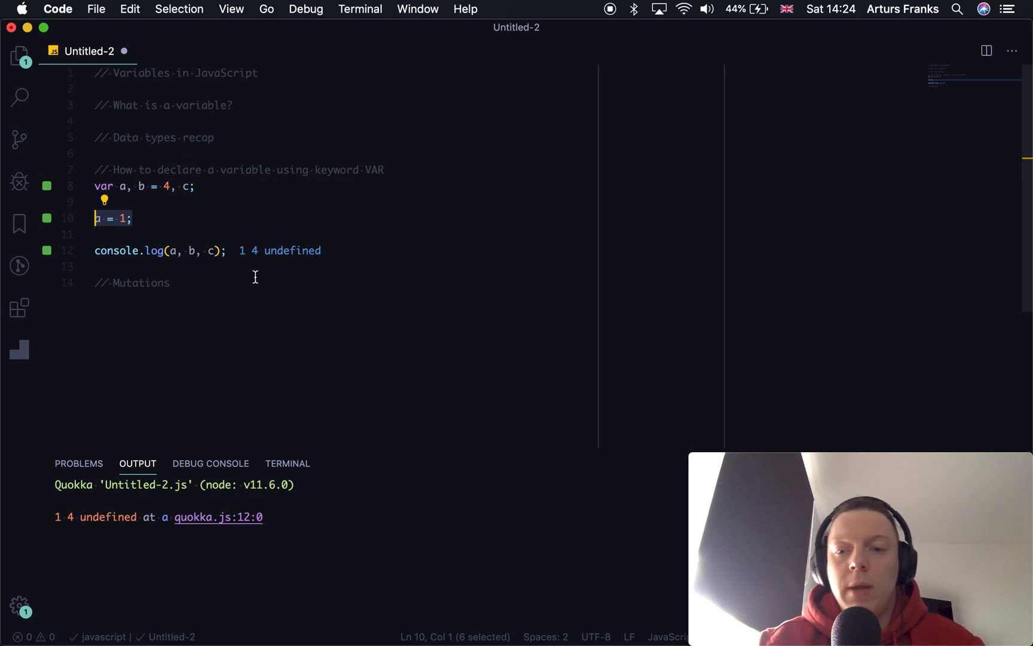
left_click(247, 282)
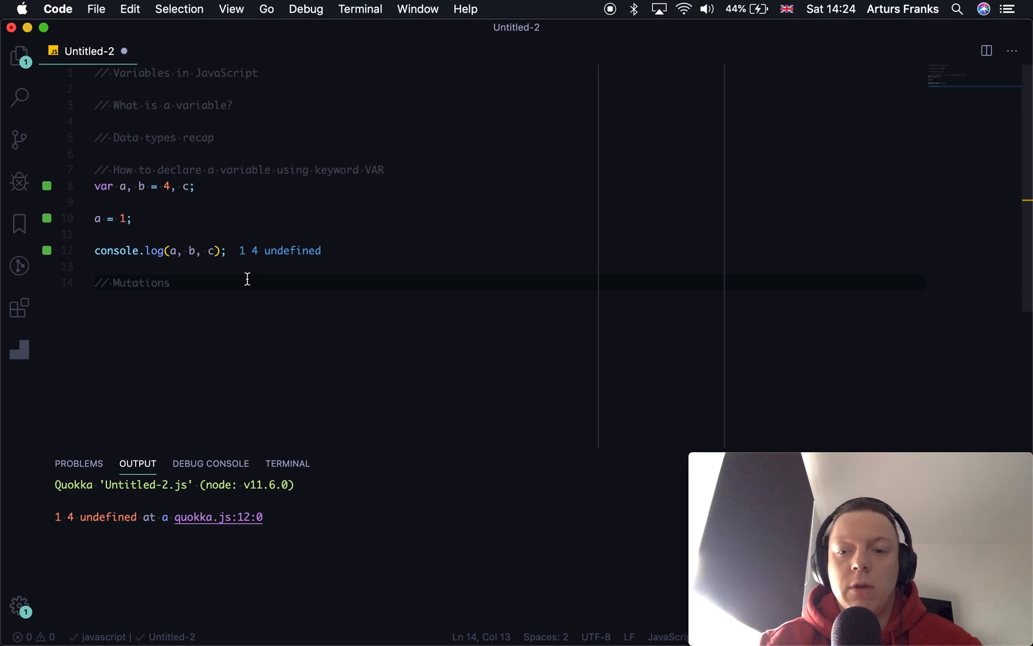
key("Return")
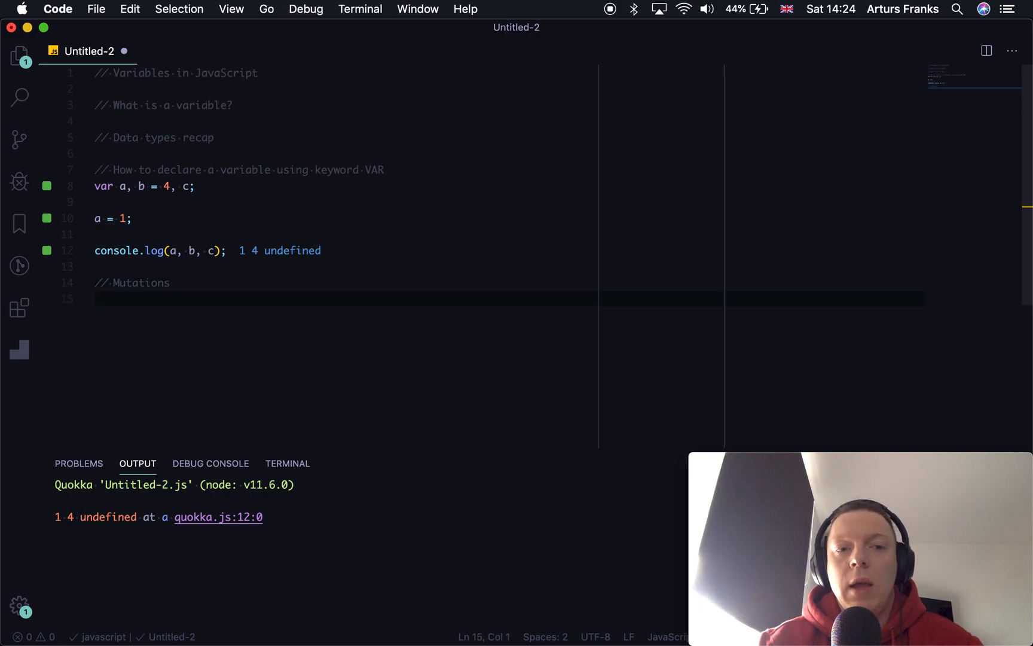
Under // Mutations, add 'a = 2;' above a copied console.log(a, b, c)
key("Return")
type("console.log(a, b, c);")
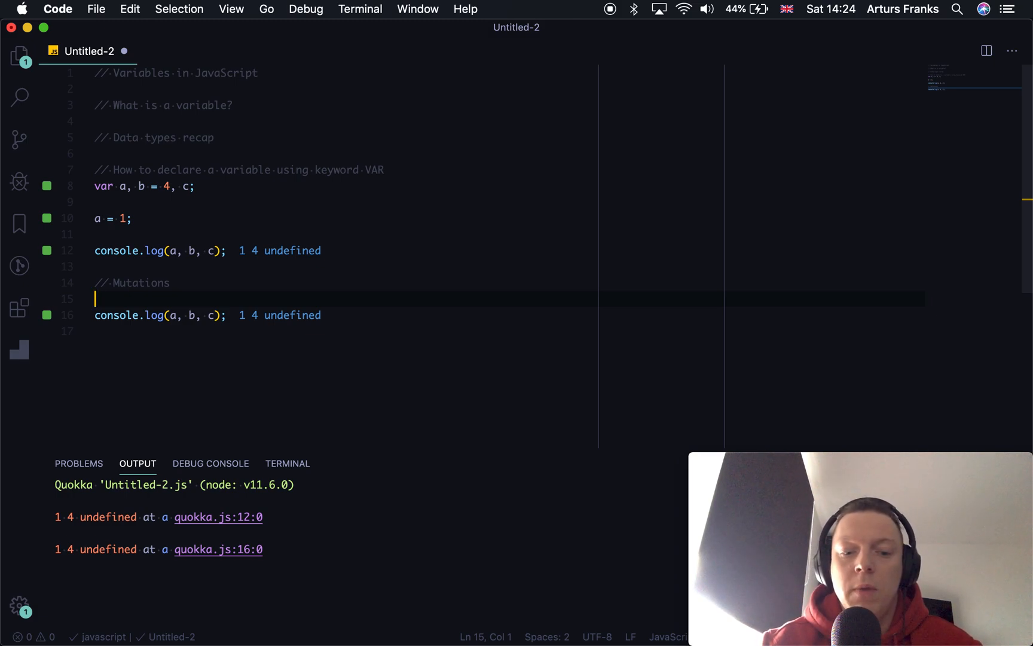
type("a")
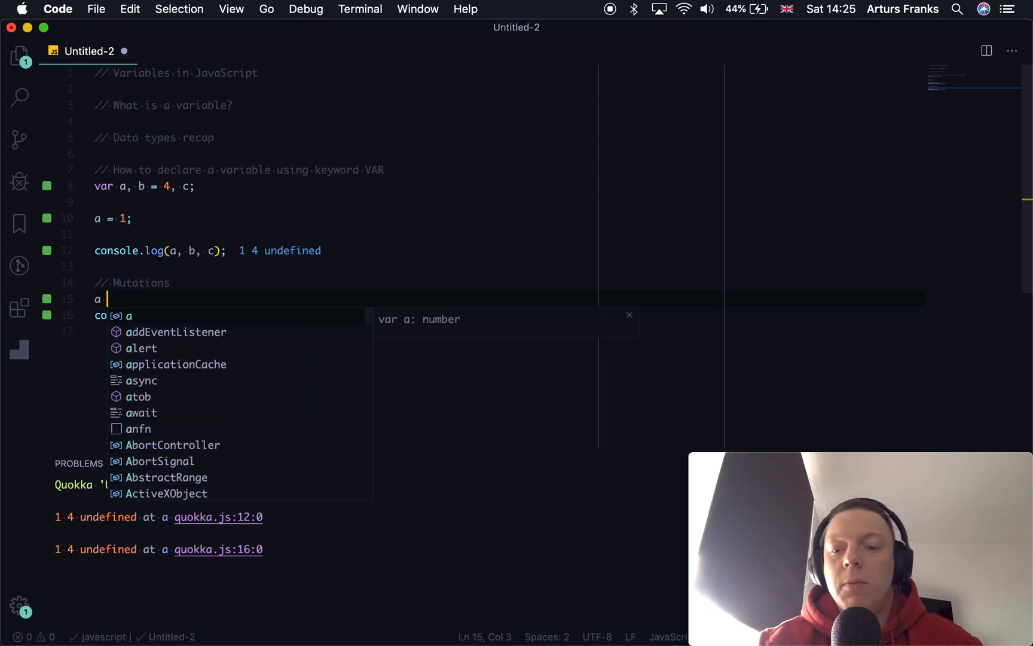
type("=")
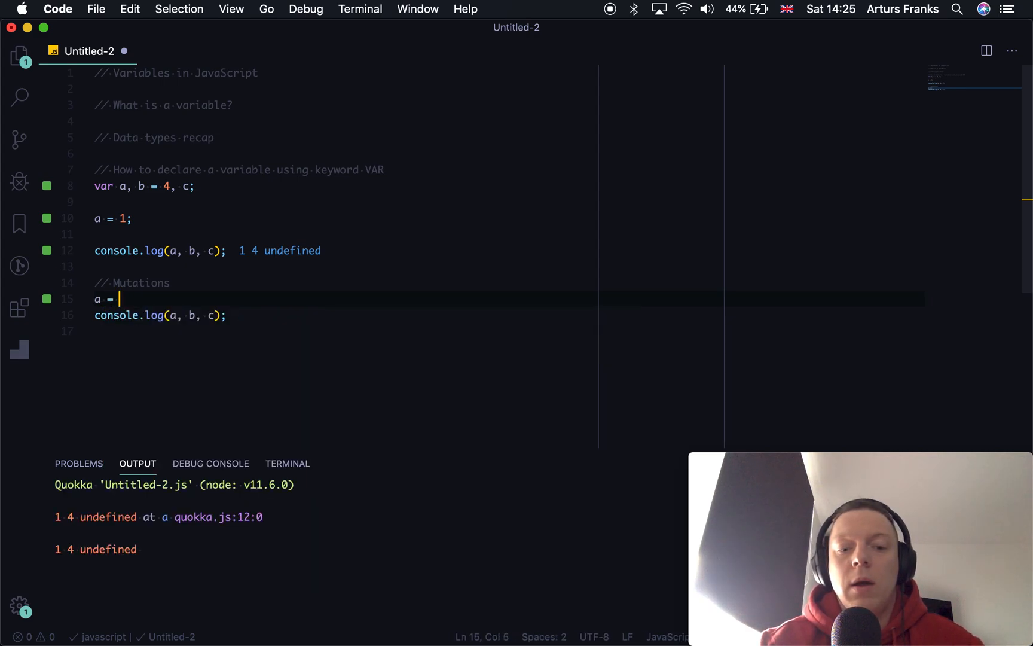
type("2;")
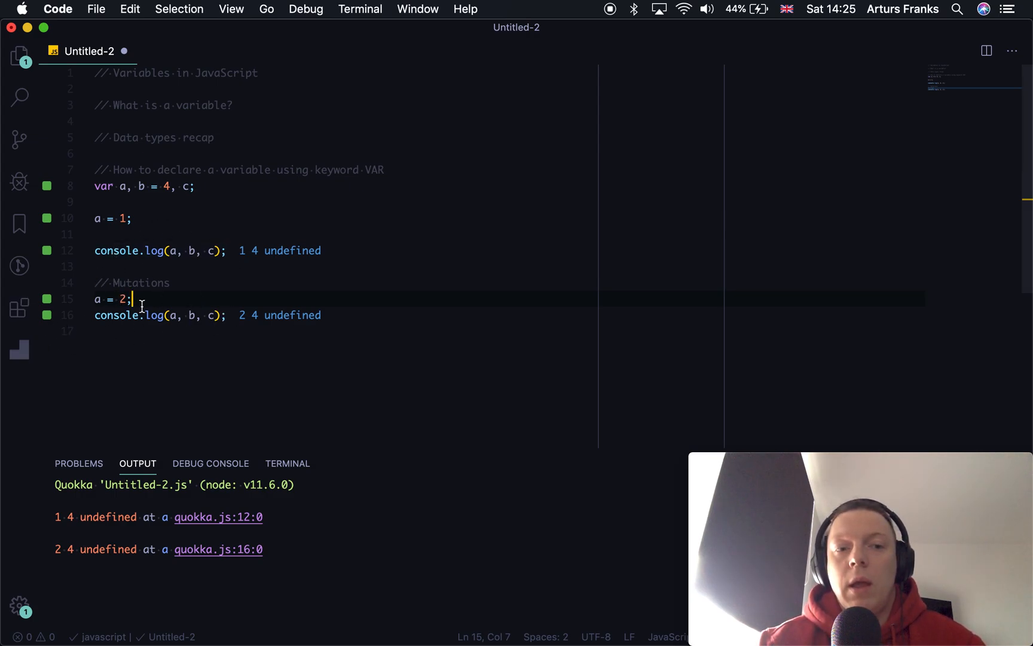
mouse_move(166, 299)
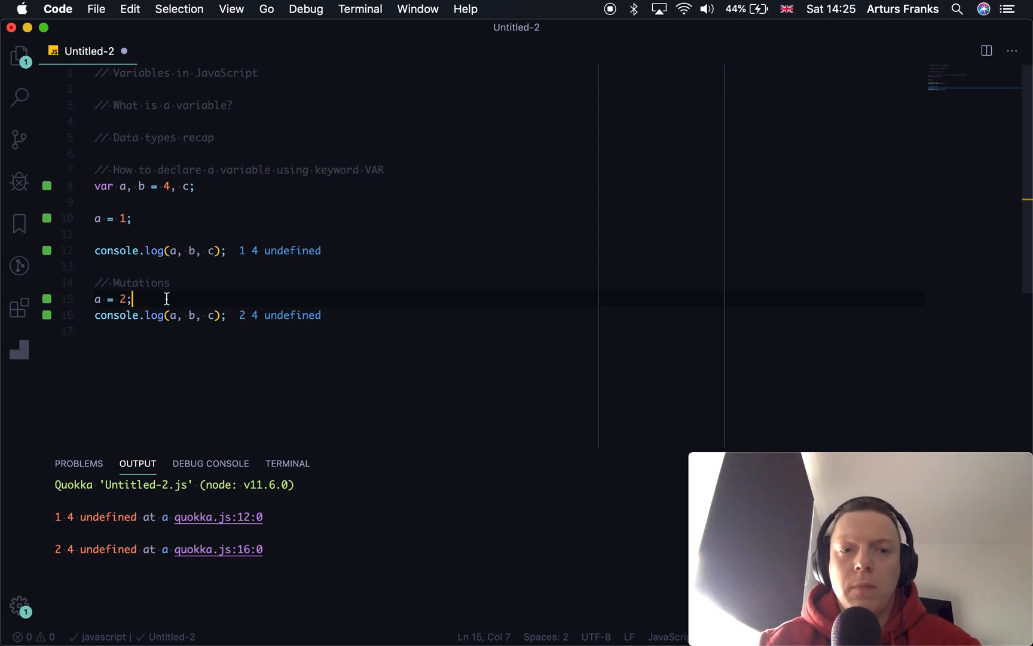
Insert a blank line after 'a = 2;' and return to the end of that line
key("Return")
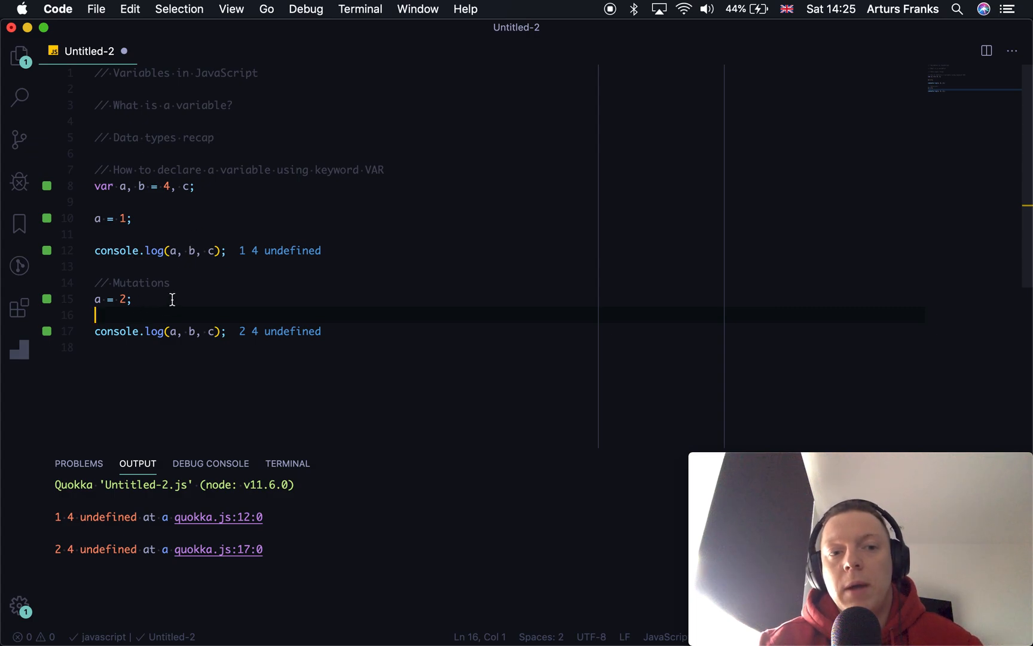
mouse_move(151, 300)
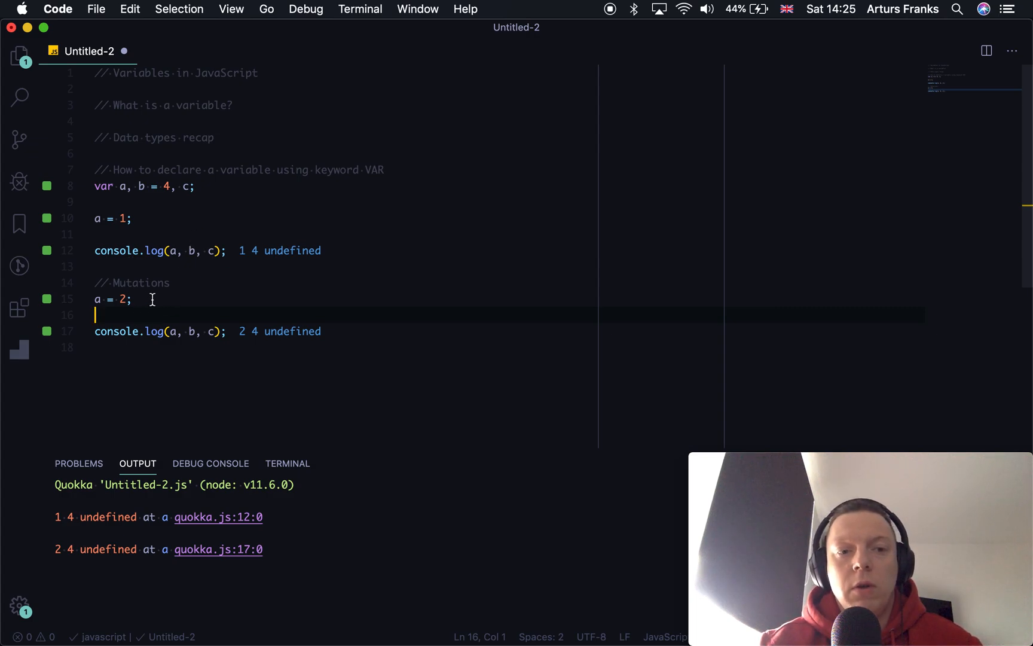
mouse_move(138, 251)
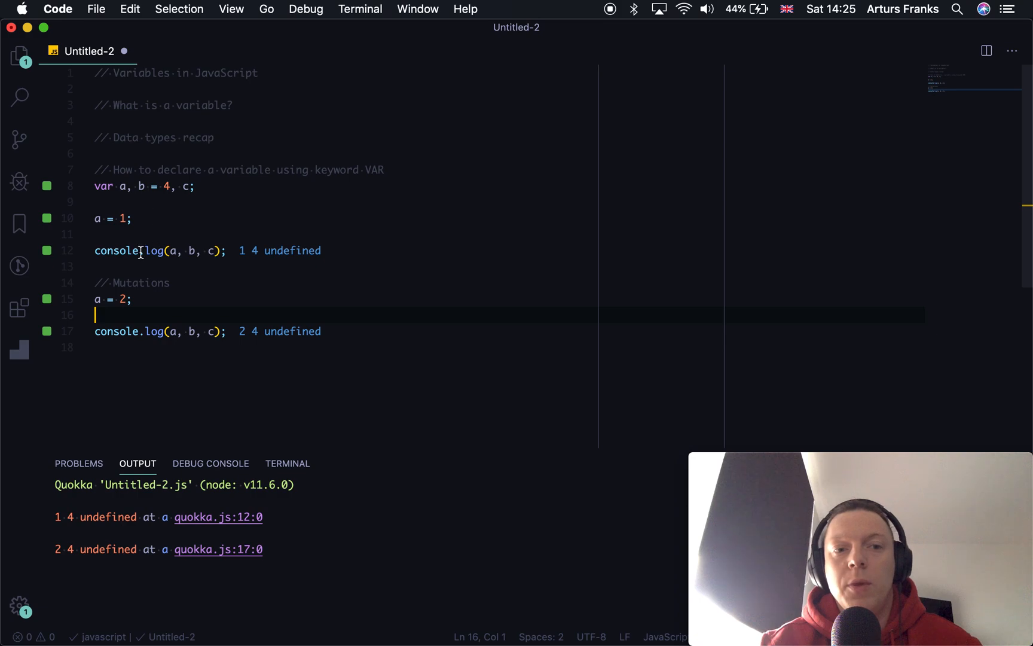
mouse_move(139, 308)
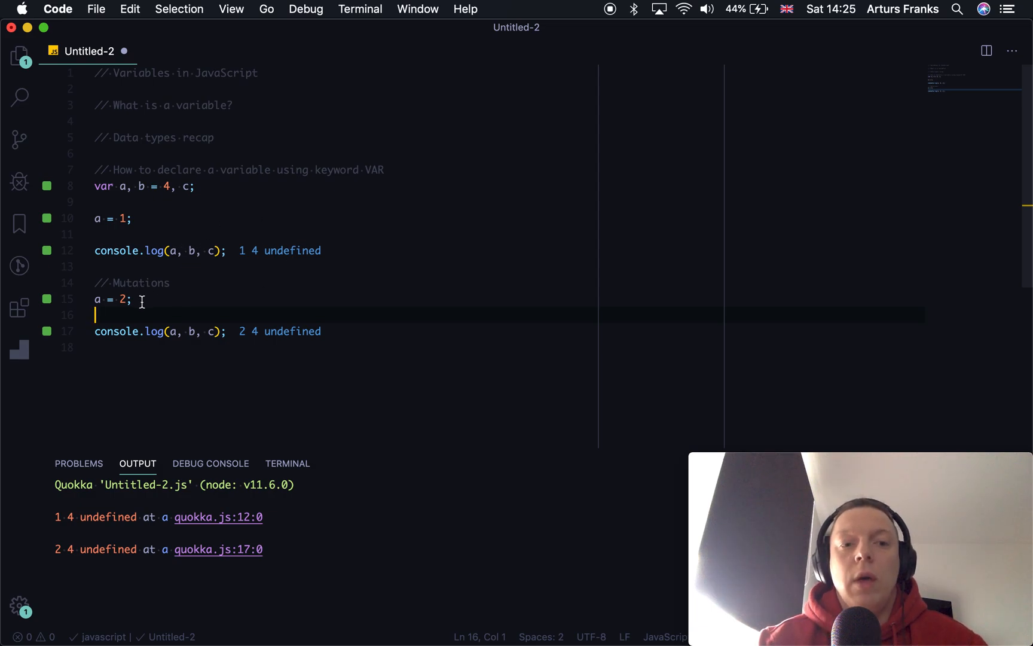
left_click(132, 299)
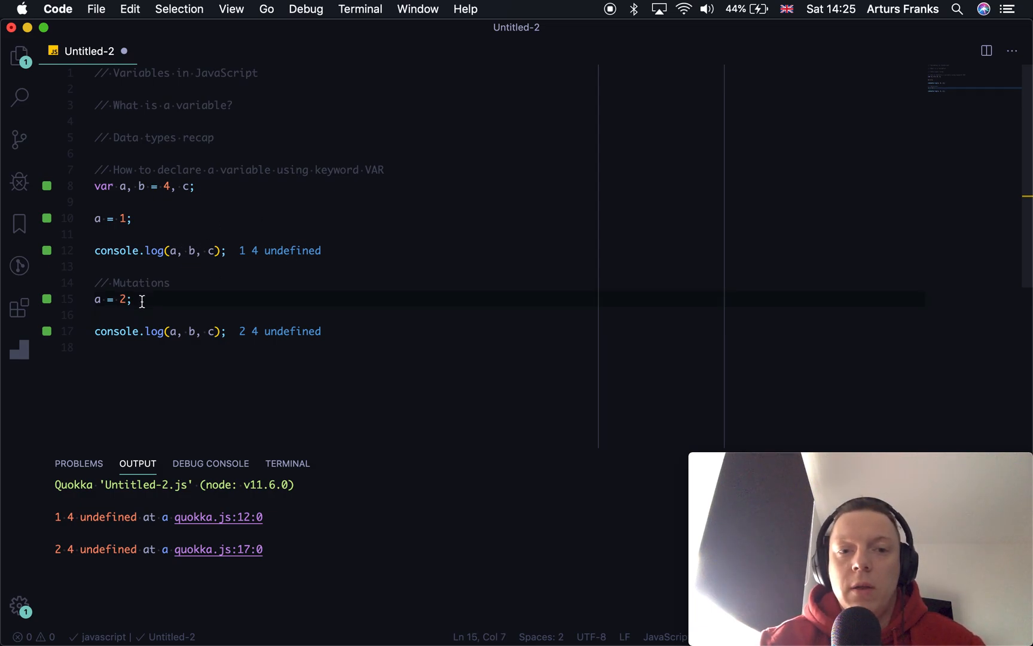